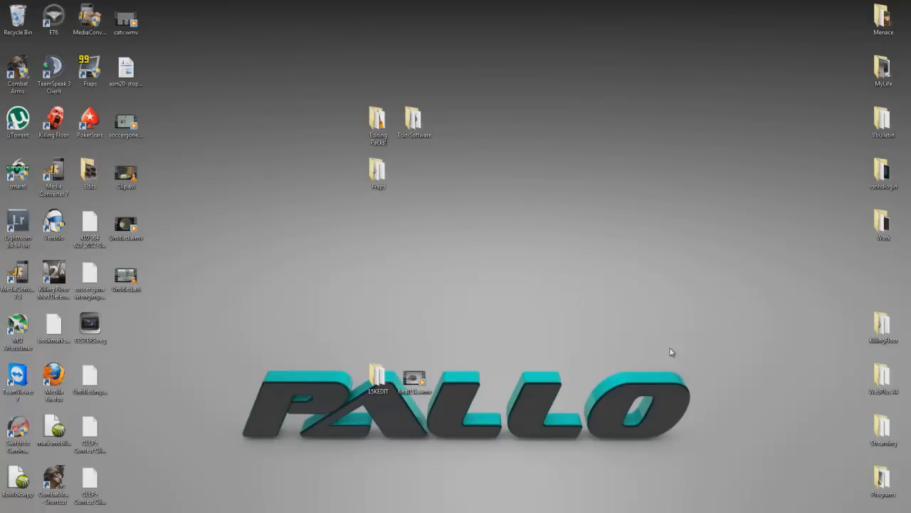
mouse_move(569, 20)
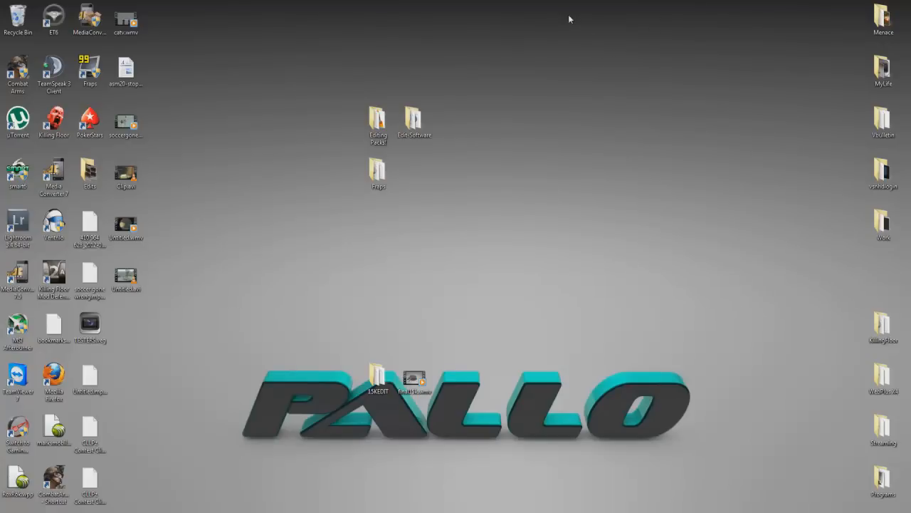
mouse_move(563, 150)
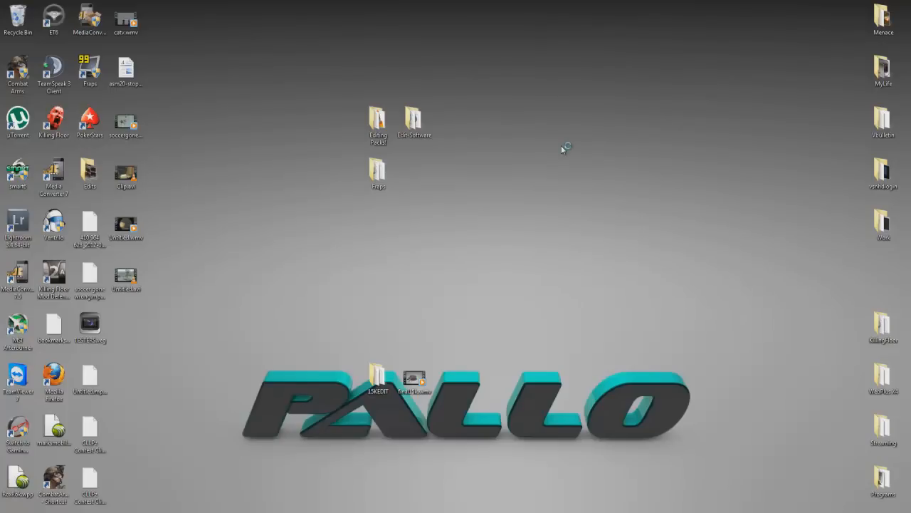
mouse_move(620, 154)
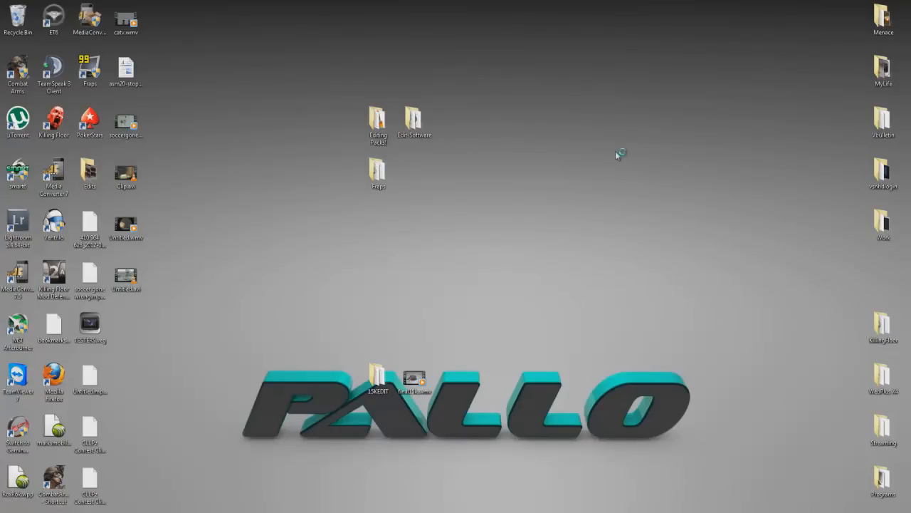
mouse_move(593, 156)
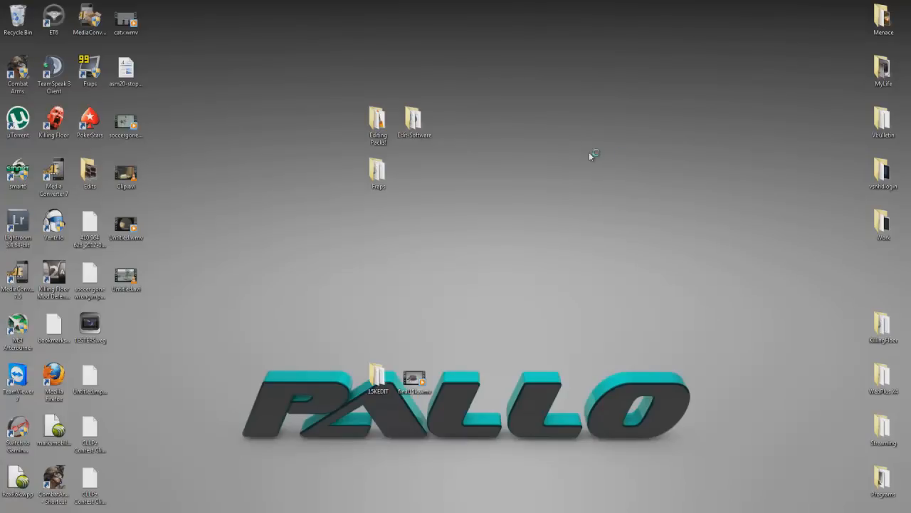
mouse_move(575, 156)
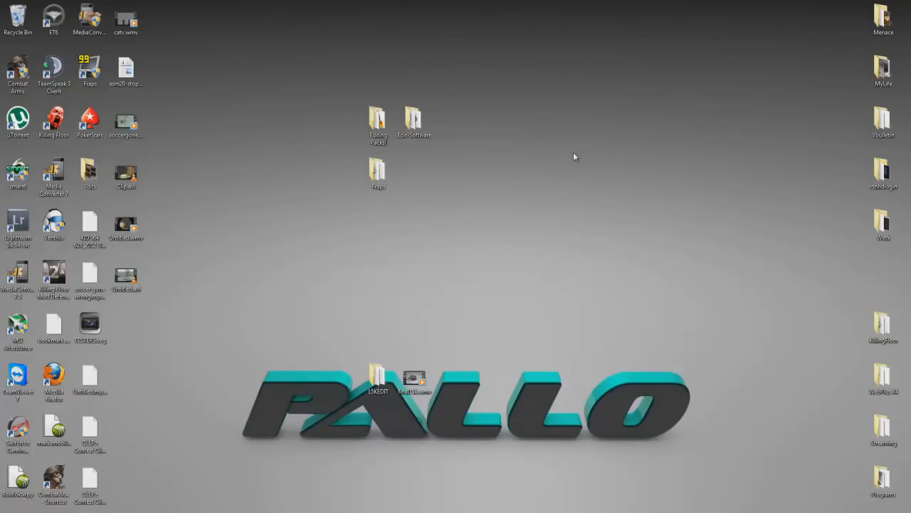
mouse_move(642, 128)
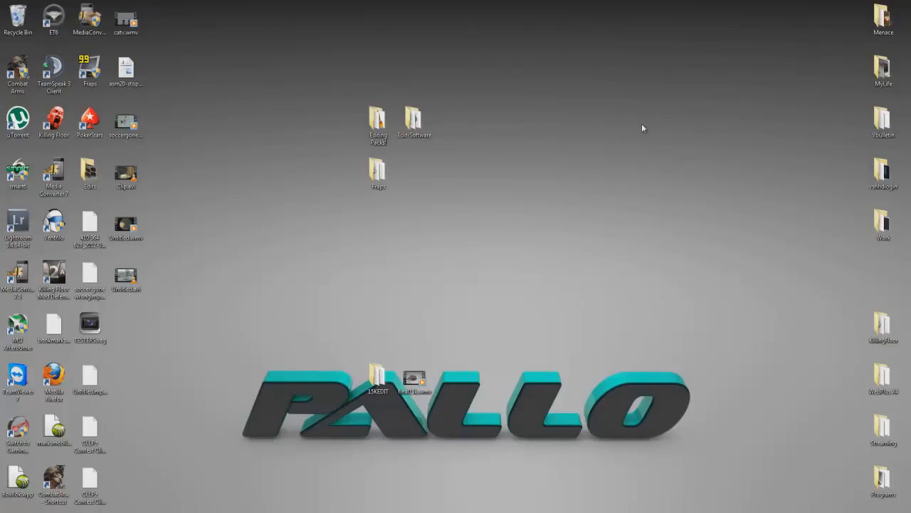
mouse_move(729, 166)
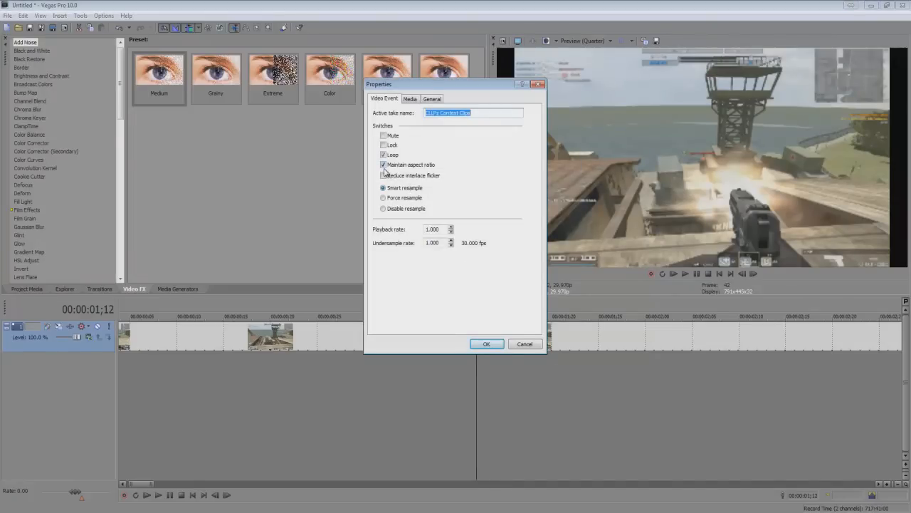
Uncheck Maintain aspect ratio, select Disable resample, and confirm the clip properties.
click(384, 164)
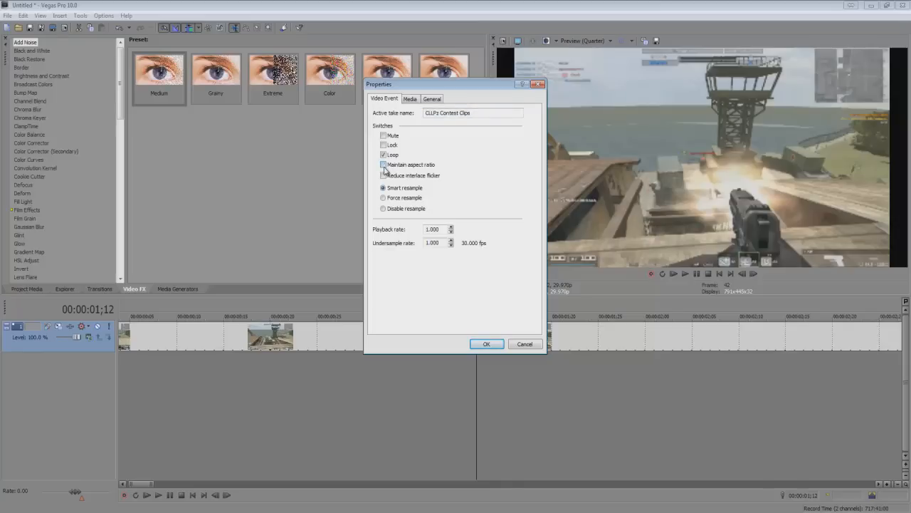
click(383, 165)
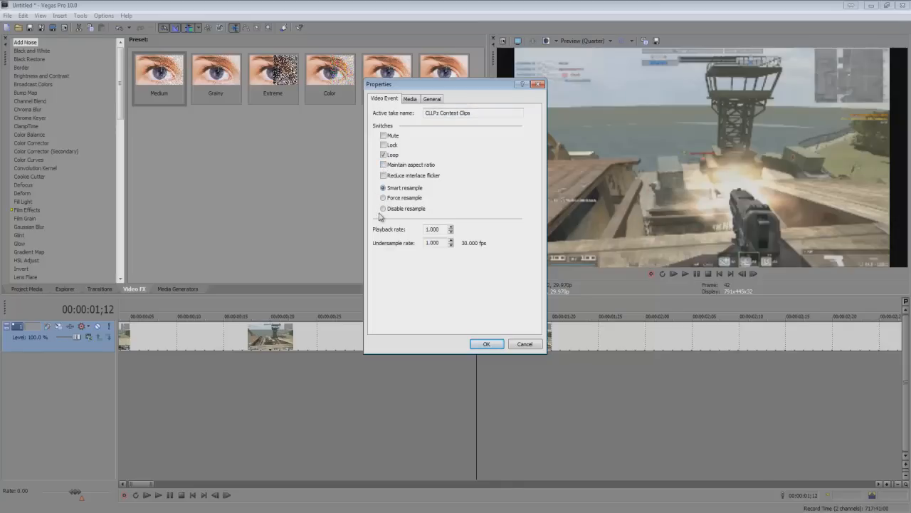
click(384, 208)
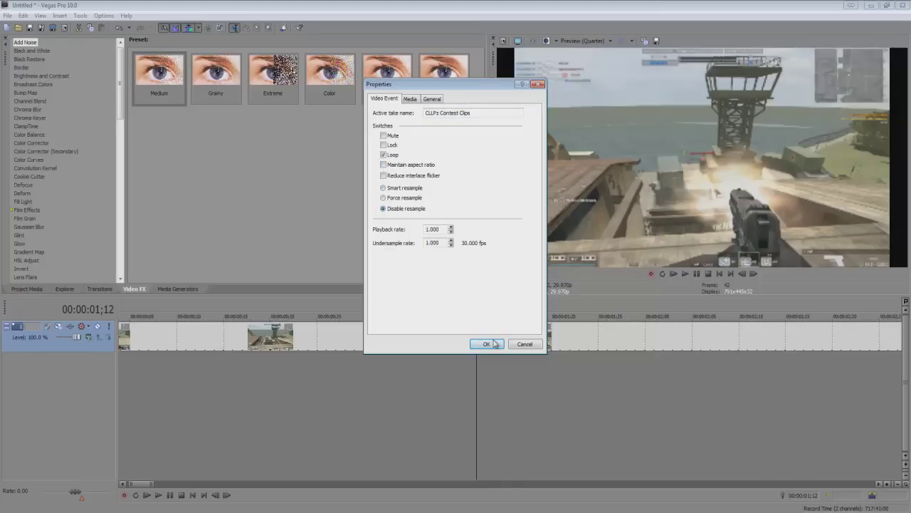
click(486, 344)
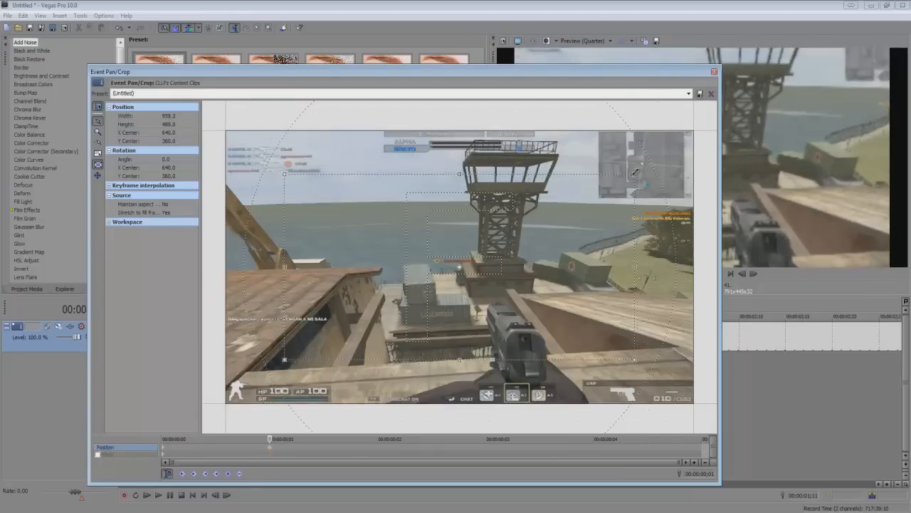
Shrink the crop frame to zoom in, enlarge it to zoom out, then pick a framing preset.
drag(634, 163, 595, 196)
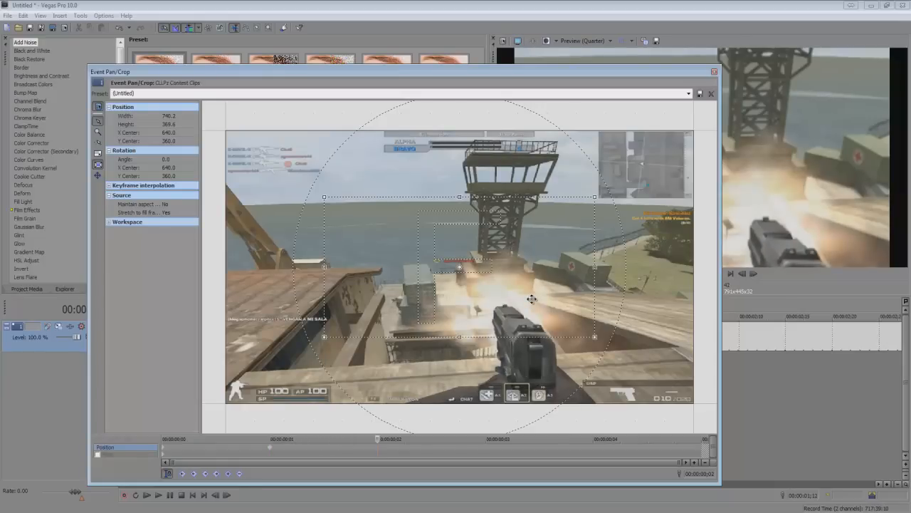
drag(595, 197, 636, 174)
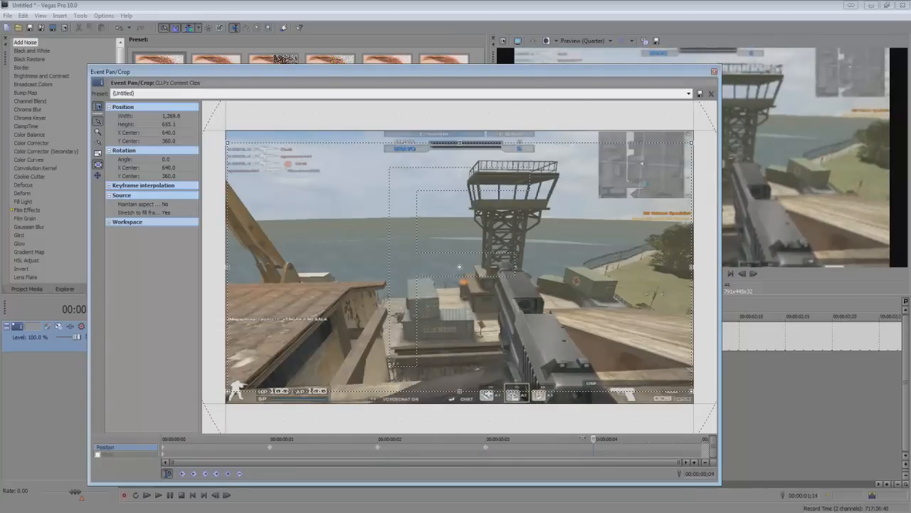
click(687, 94)
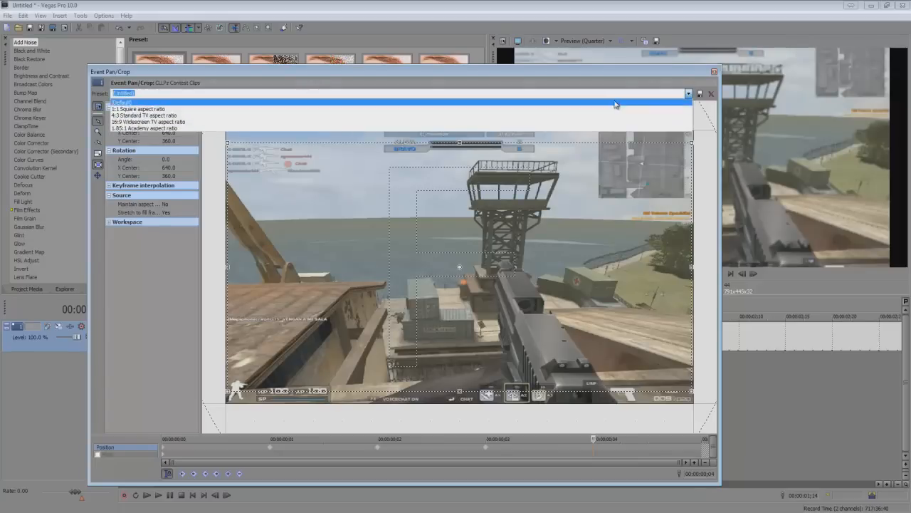
click(124, 93)
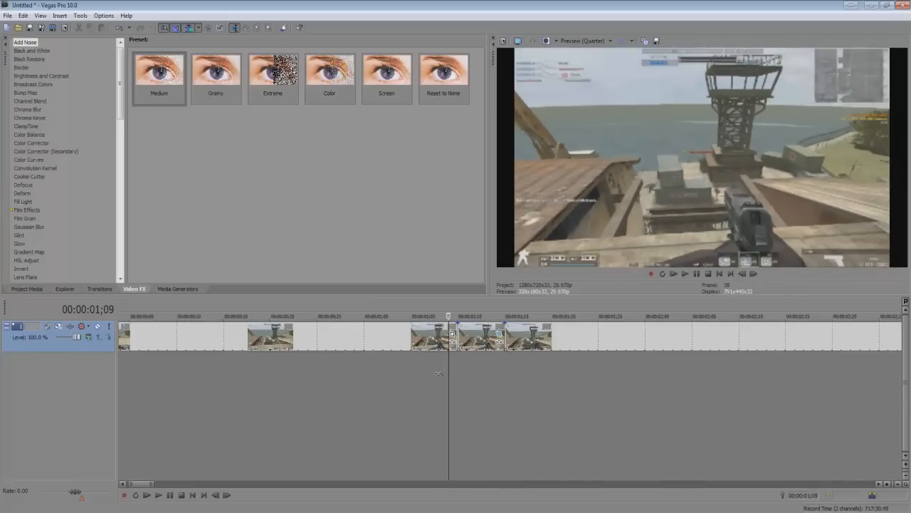
mouse_move(102, 117)
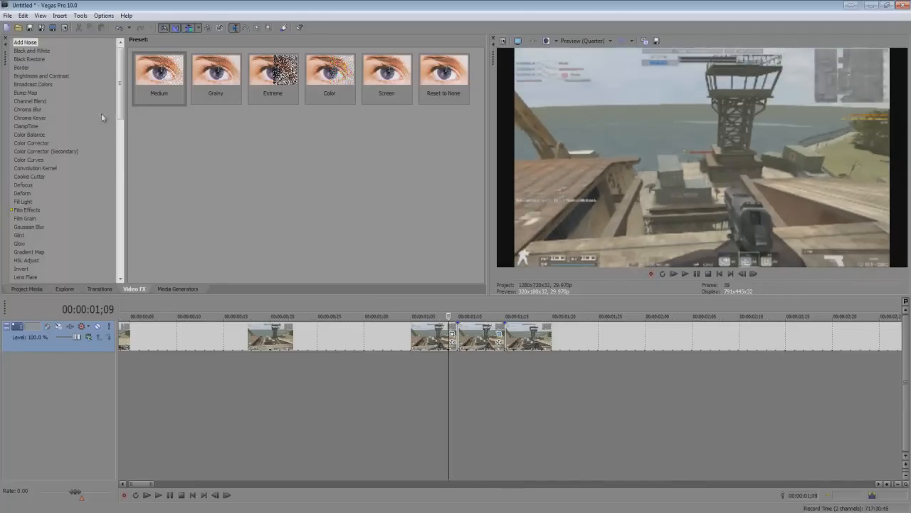
Place the playhead near the clip start and select TV Simulator's Bad Sync preset.
scroll(down, 3)
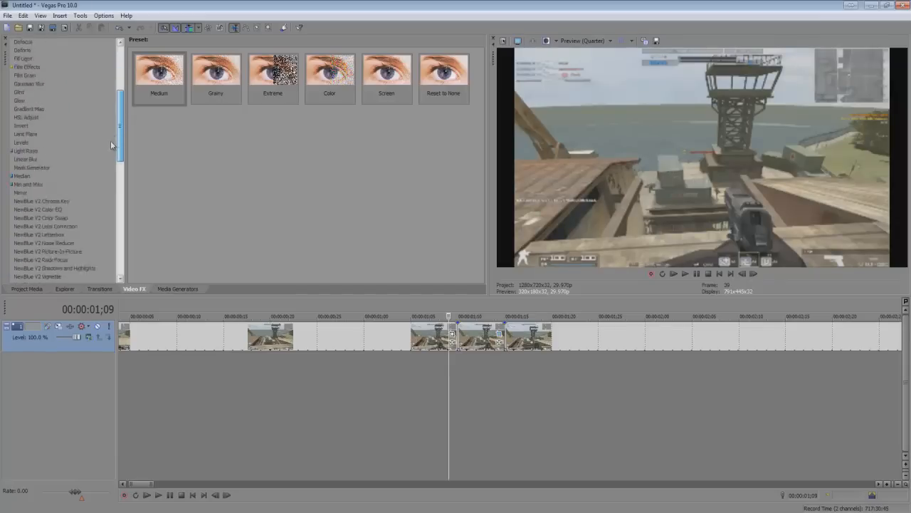
scroll(down, 3)
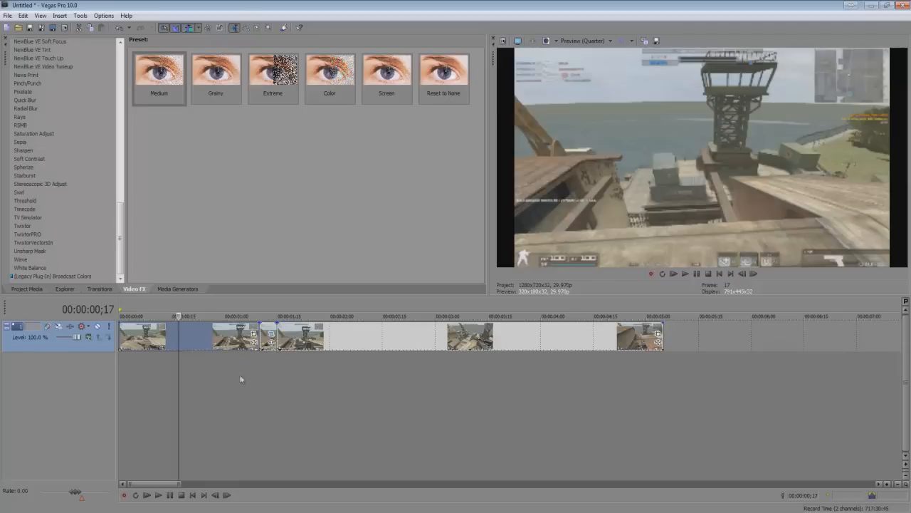
click(187, 316)
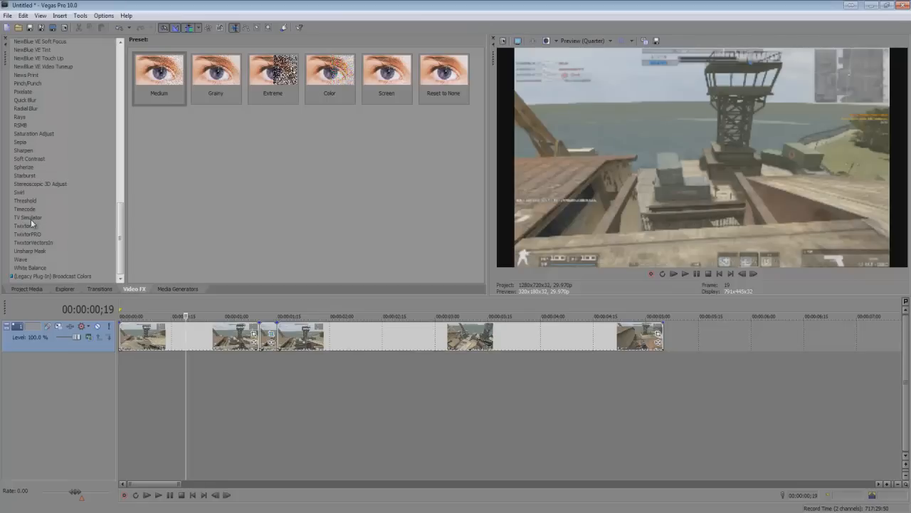
click(29, 218)
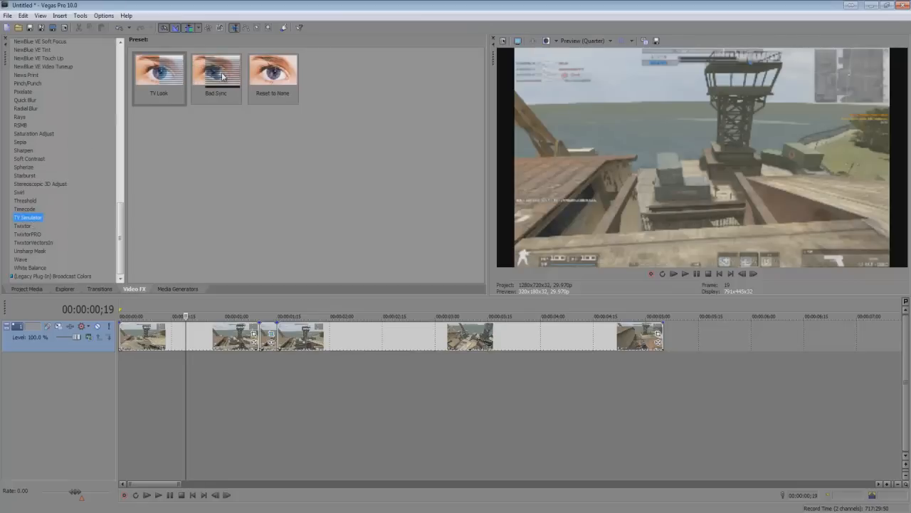
click(216, 74)
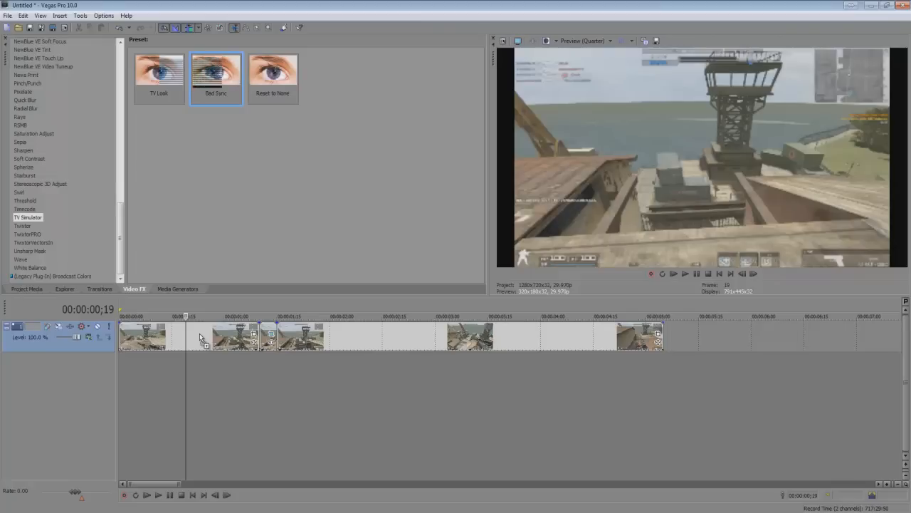
Apply Bad Sync to the clip, remove aperture grill, and lower interlacing to about 0.45.
double_click(216, 71)
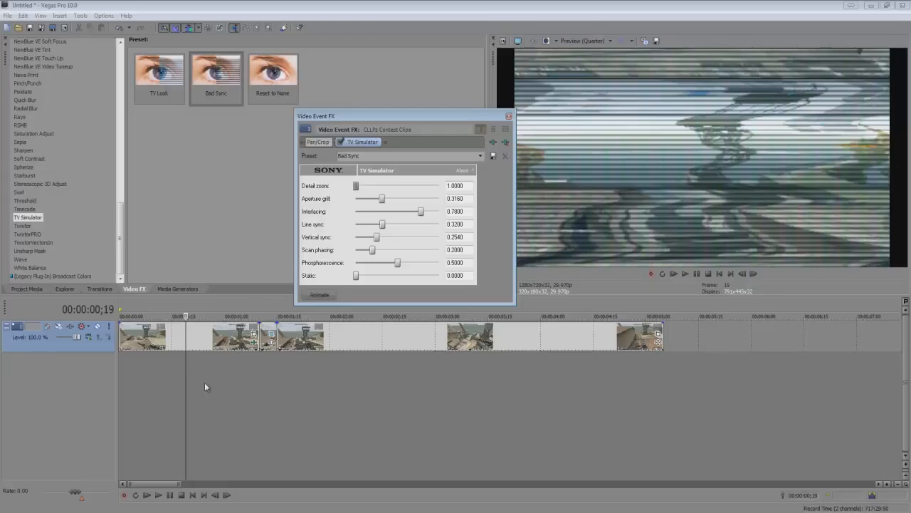
mouse_move(613, 159)
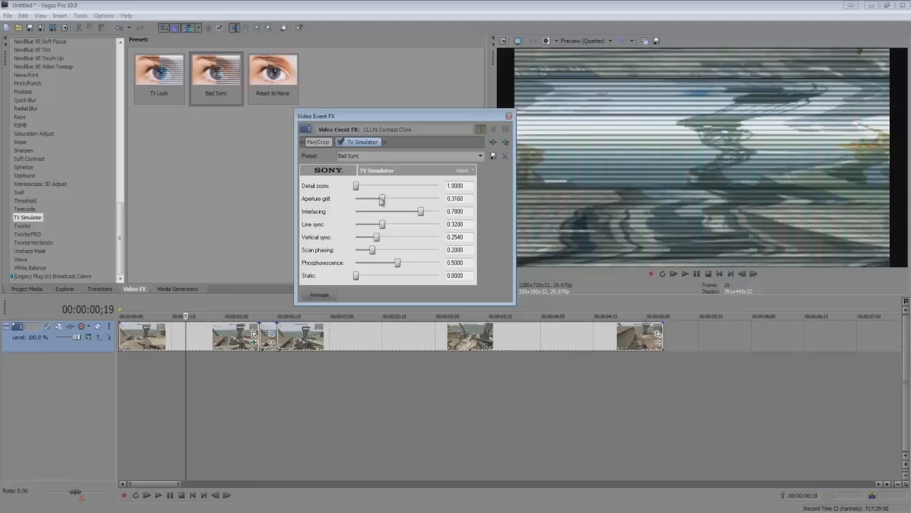
drag(383, 199, 356, 199)
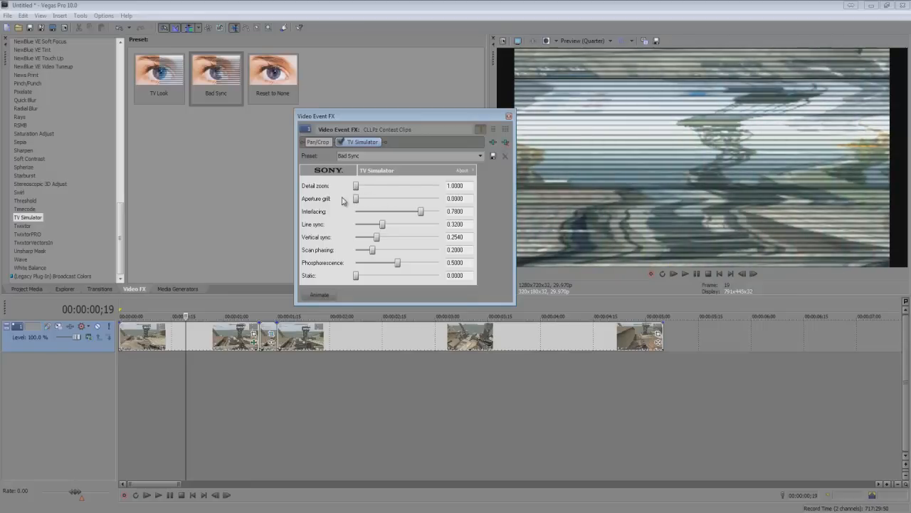
mouse_move(431, 196)
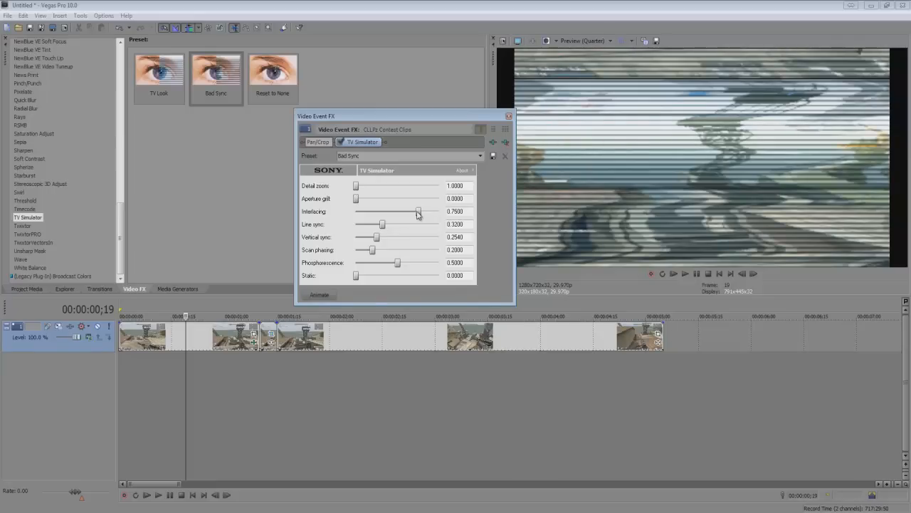
drag(419, 211, 401, 212)
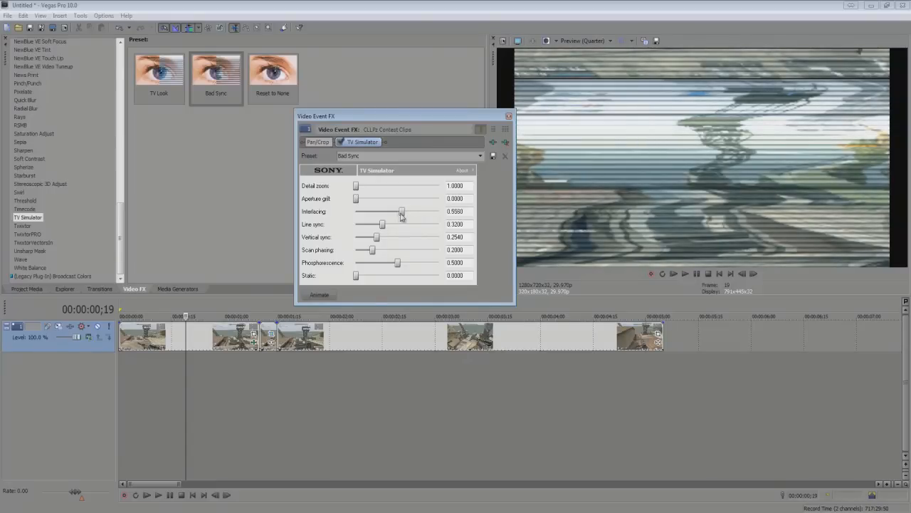
drag(402, 211, 398, 212)
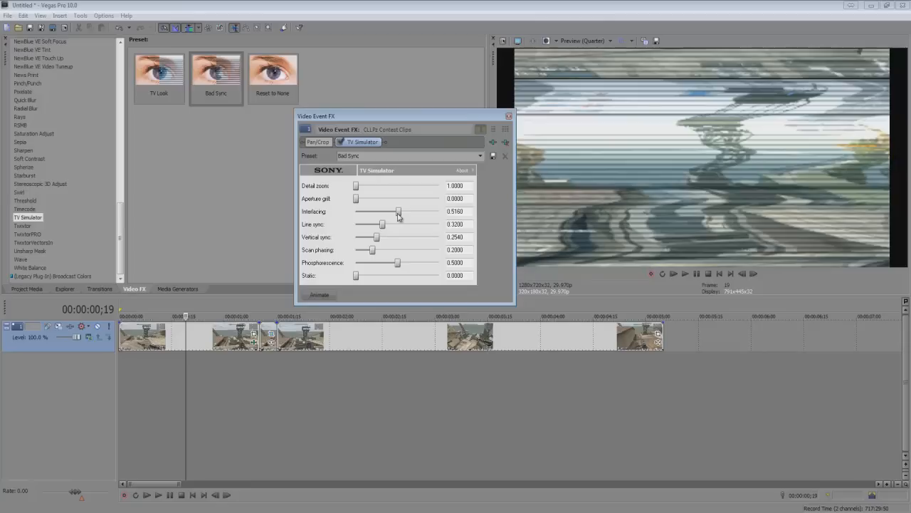
drag(399, 211, 393, 211)
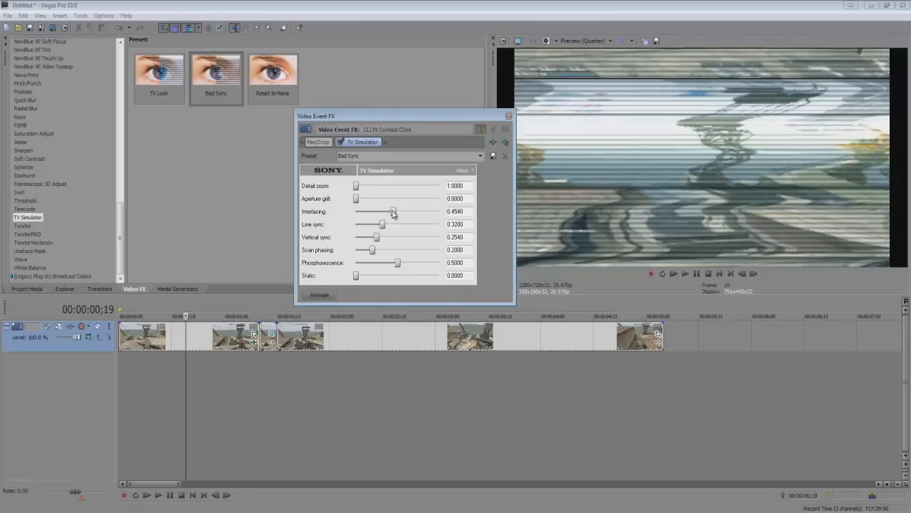
Set line sync 0.75, vertical sync 0.254, phosphorescence 0.442, and close the settings.
drag(381, 225, 397, 225)
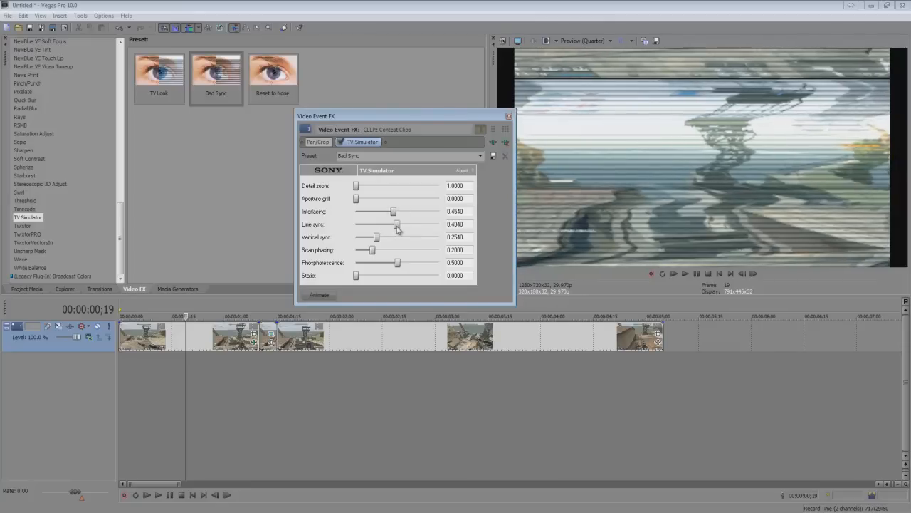
drag(396, 225, 419, 225)
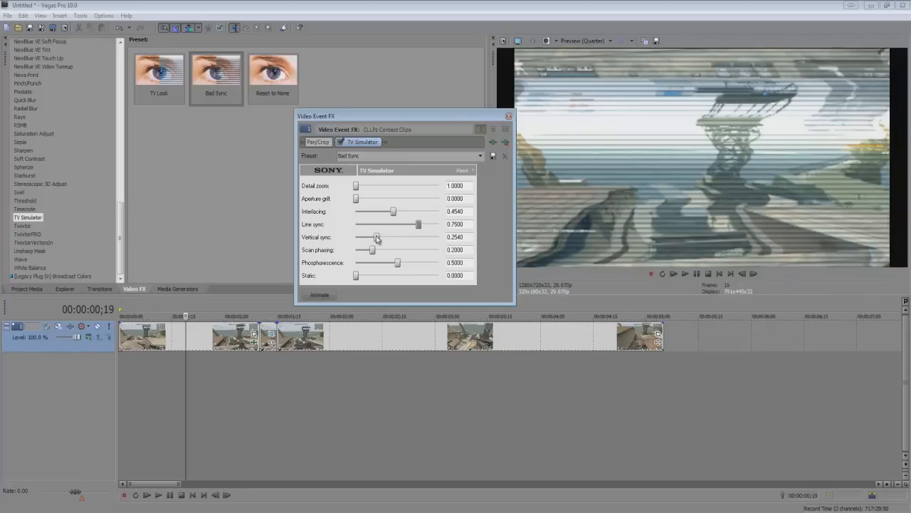
drag(378, 237, 373, 237)
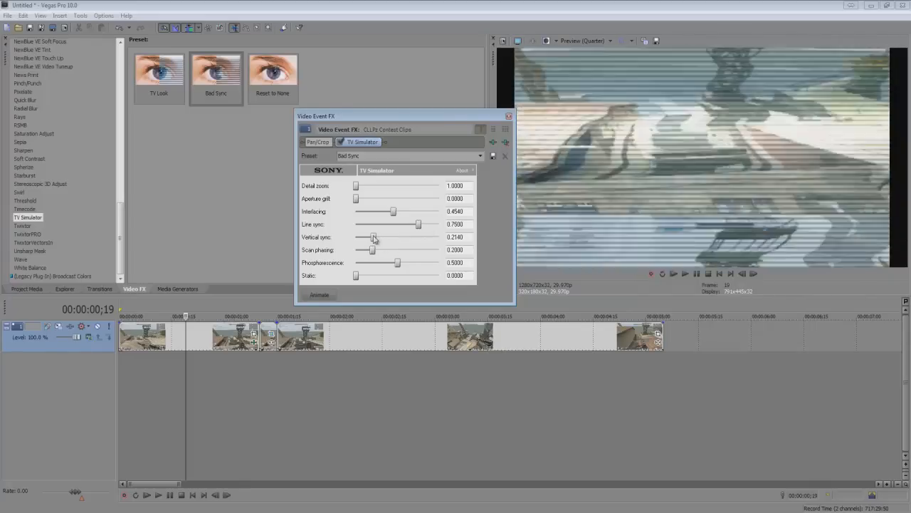
drag(373, 237, 378, 237)
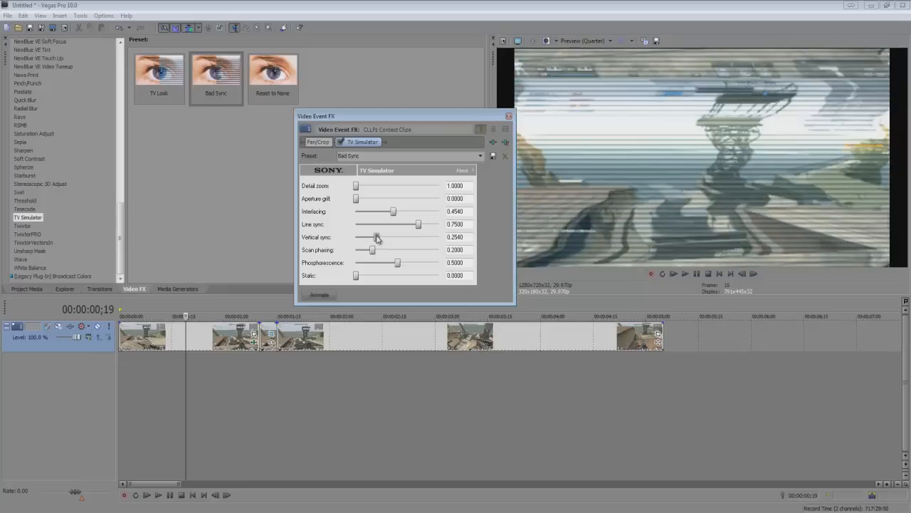
drag(399, 262, 393, 262)
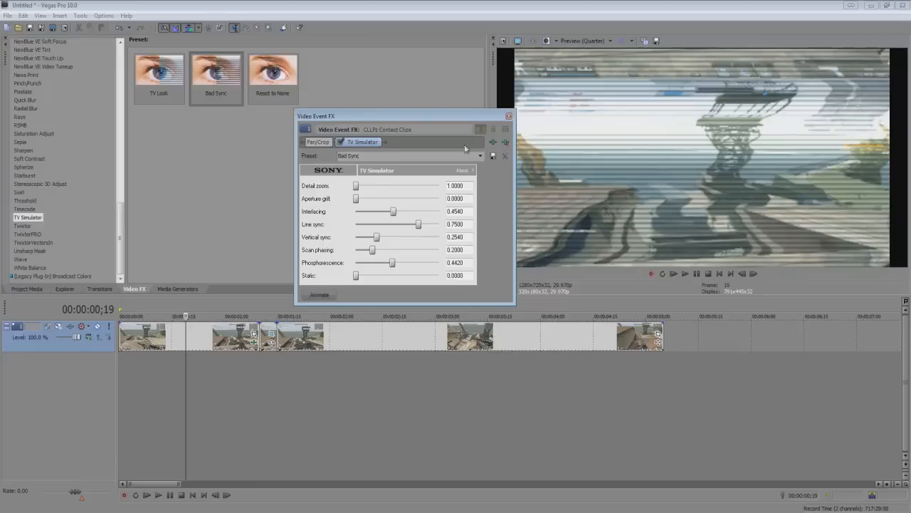
click(508, 116)
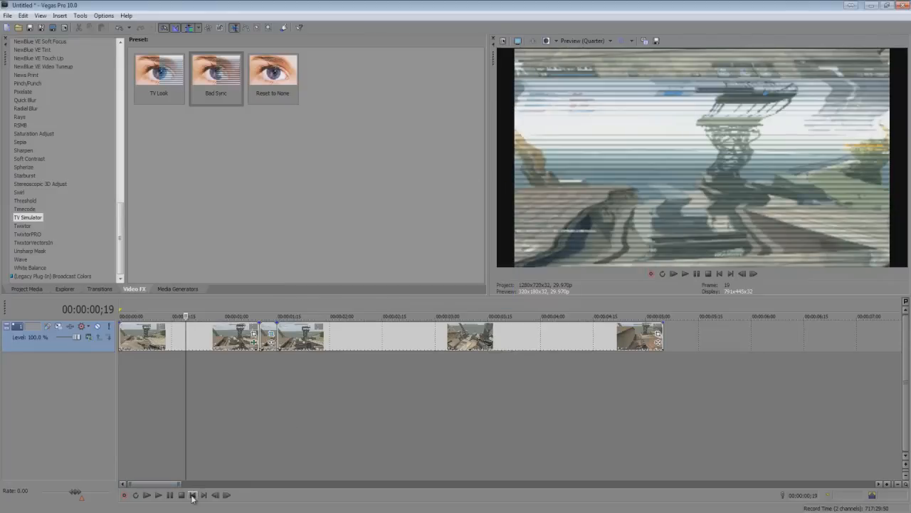
Raise the Bad Sync vertical sync to 0.32 and preview the glitch section.
click(145, 495)
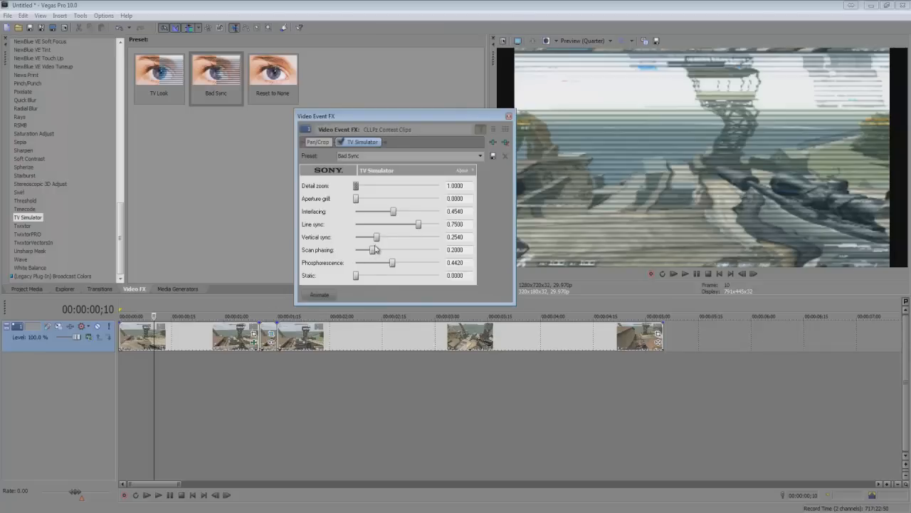
drag(368, 236, 380, 236)
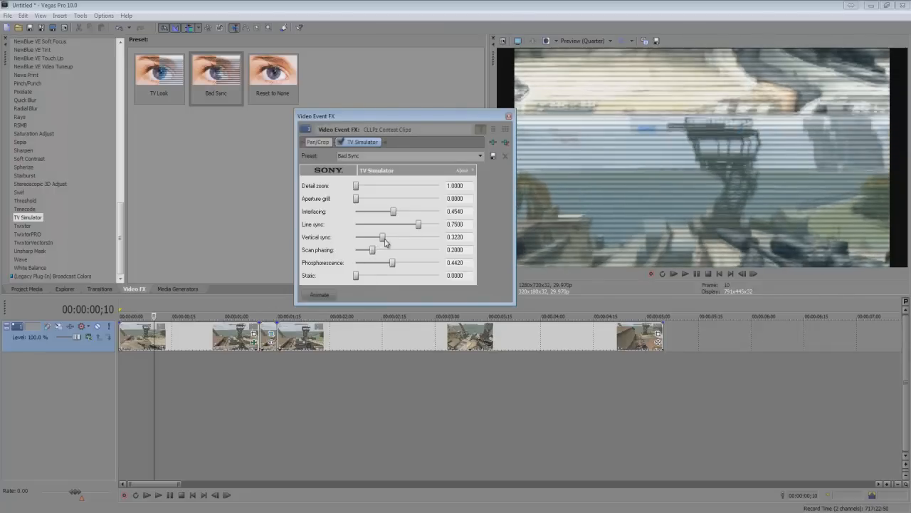
click(509, 116)
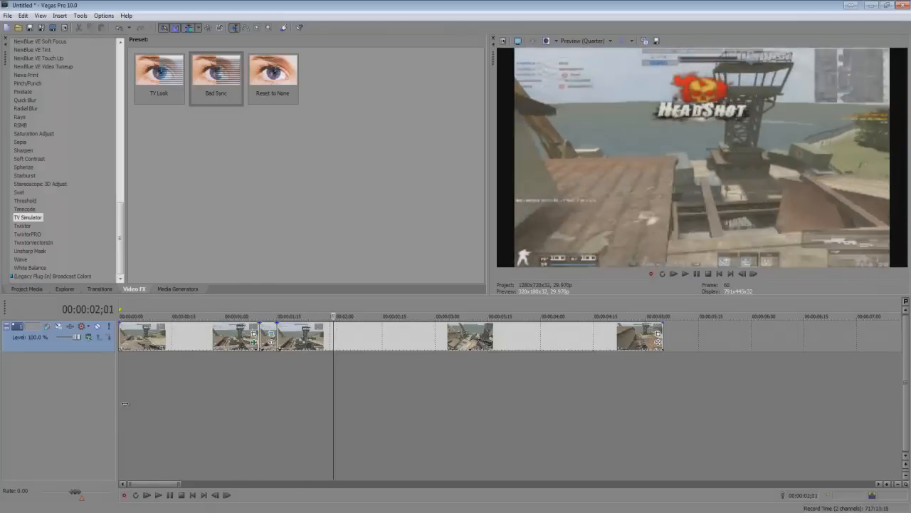
click(146, 495)
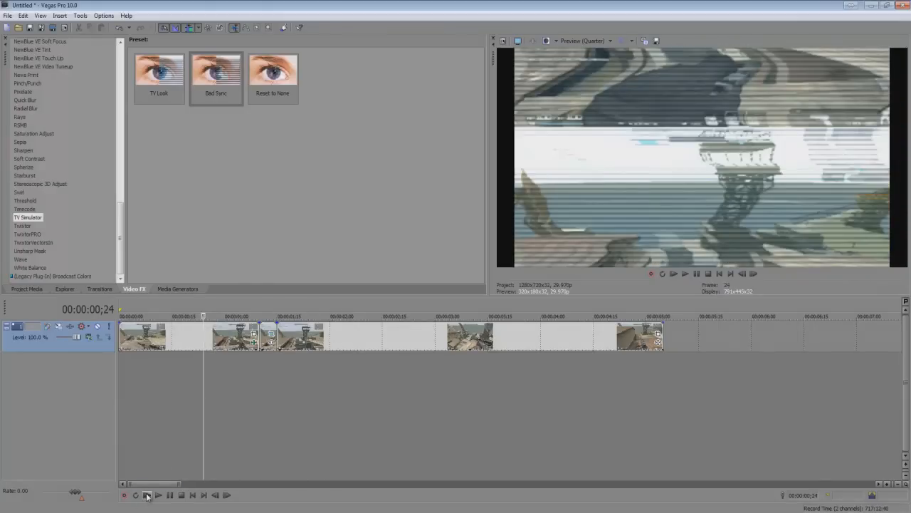
click(147, 495)
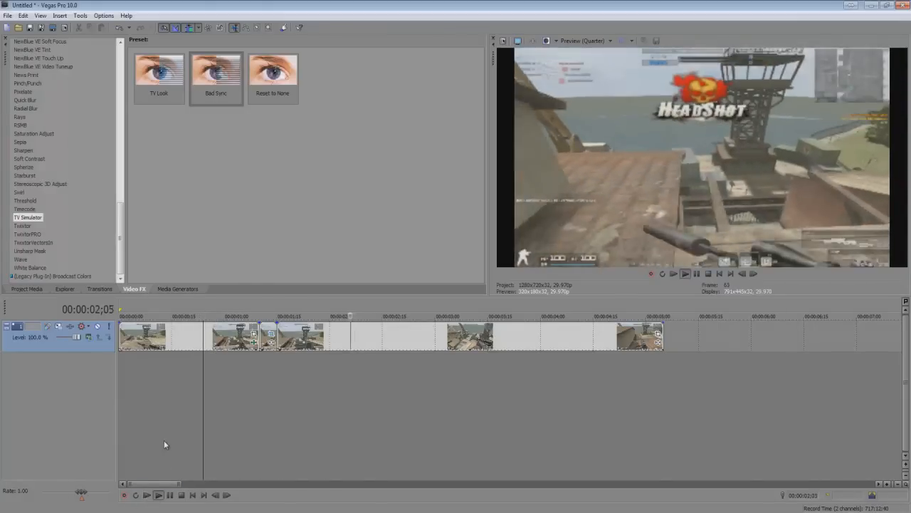
click(158, 495)
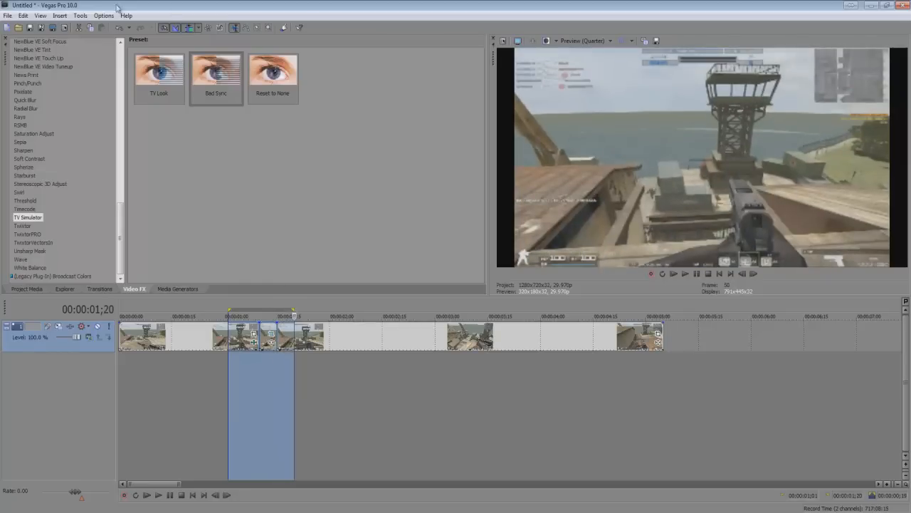
Preview-render the selected glitch range from the Options menu and close the completion window.
click(102, 15)
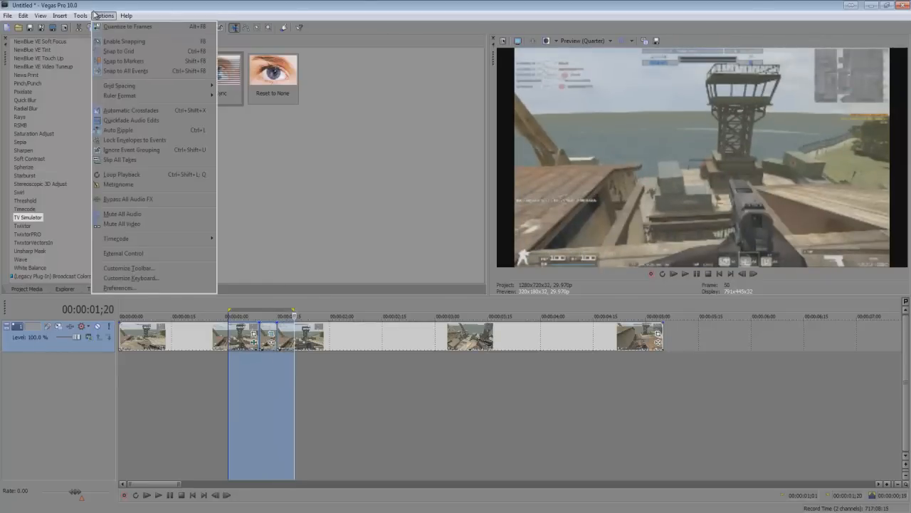
click(80, 15)
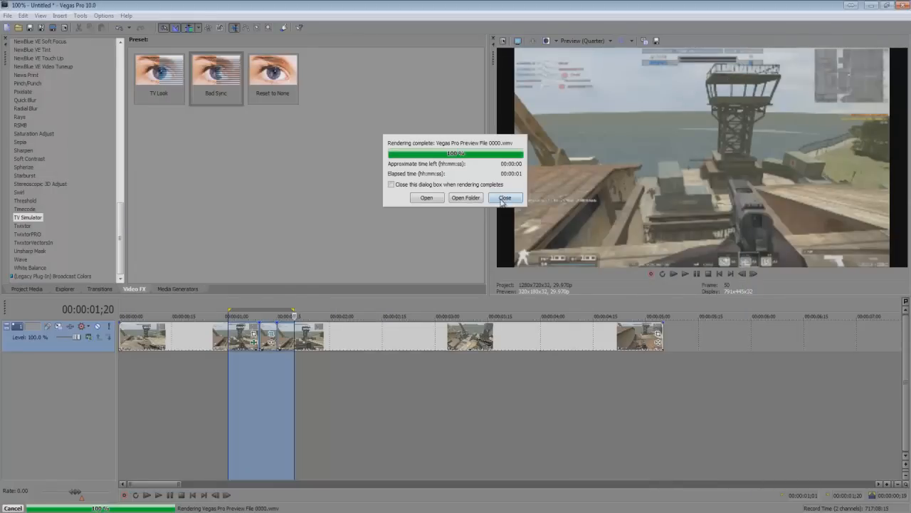
click(505, 197)
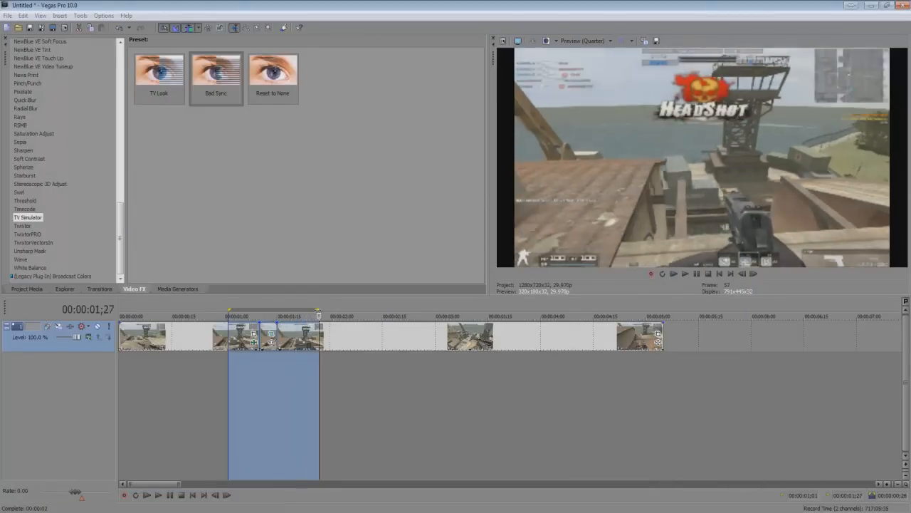
Render the loop region to Untitled.wmv via Render As and open its output folder.
click(7, 15)
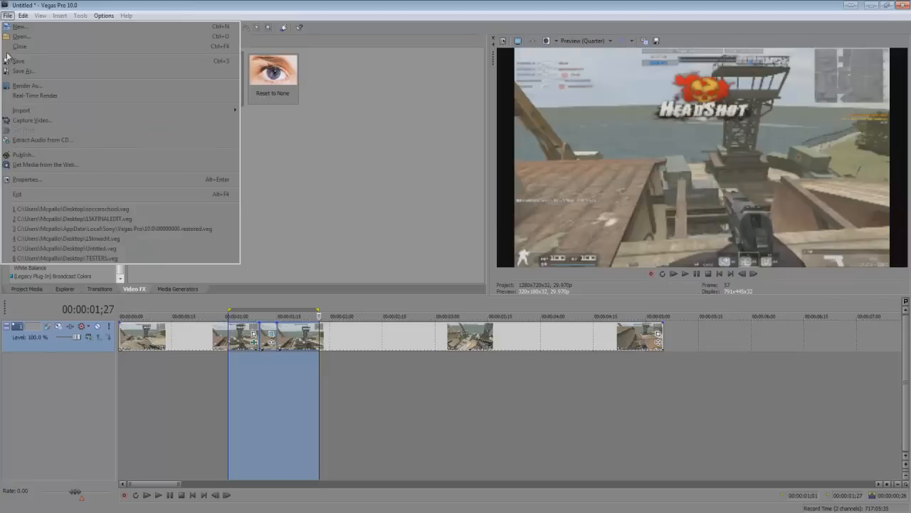
click(26, 85)
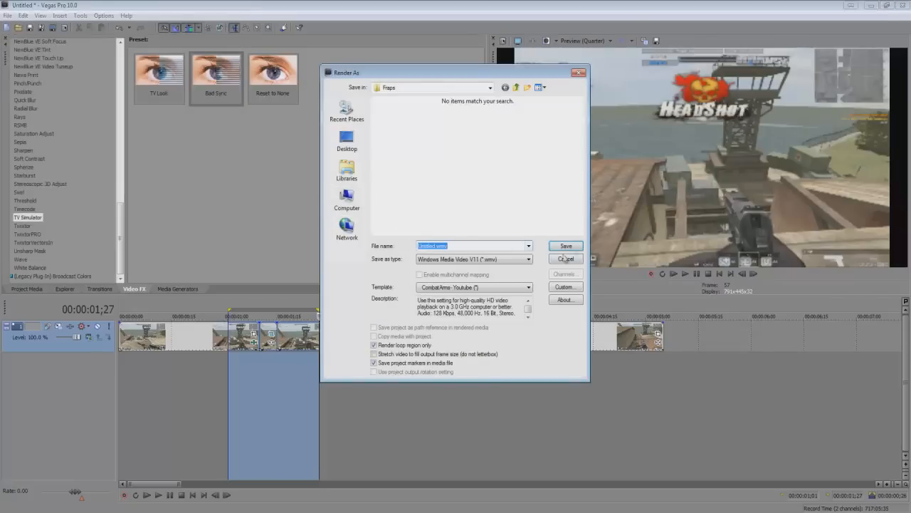
click(565, 245)
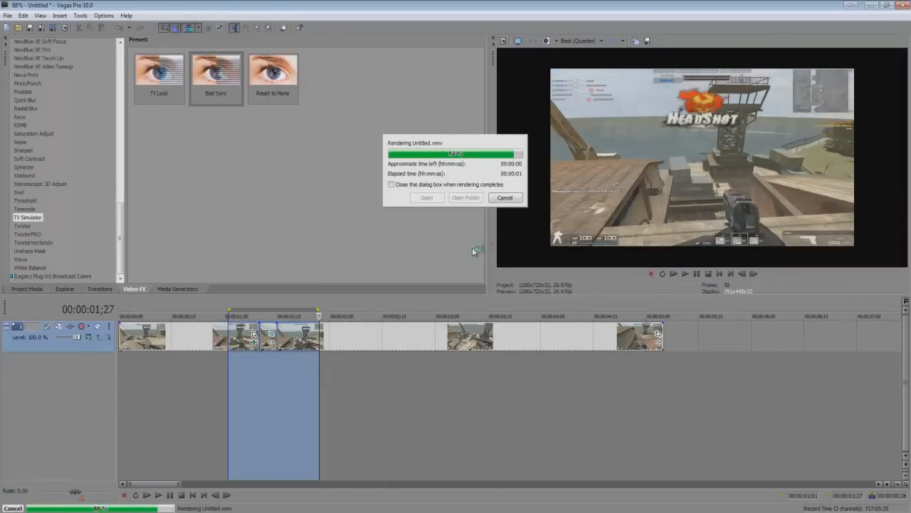
click(5, 507)
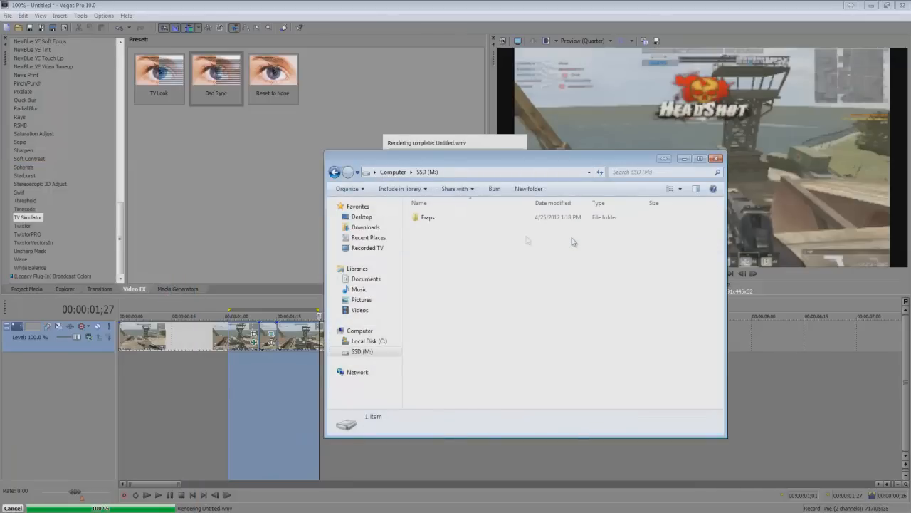
Find Untitled.wmv in the Fraps folder, then close the Explorer window.
double_click(427, 217)
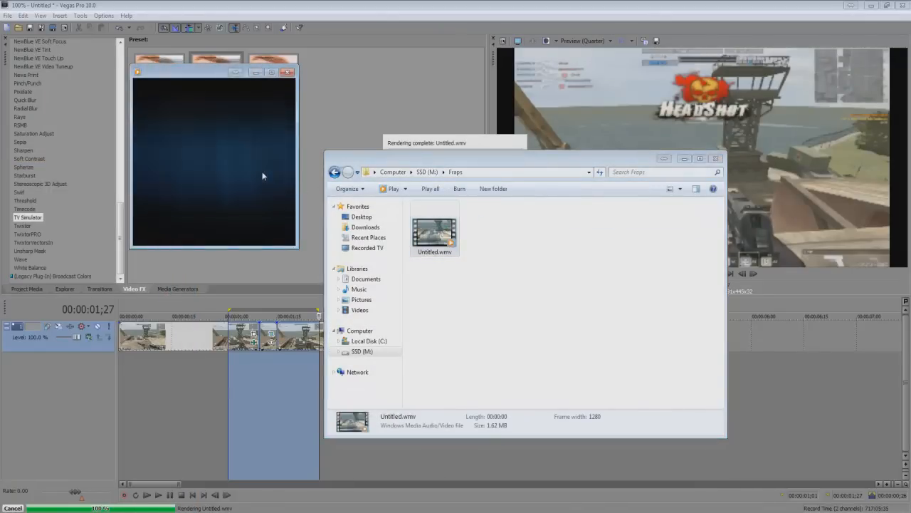
click(289, 71)
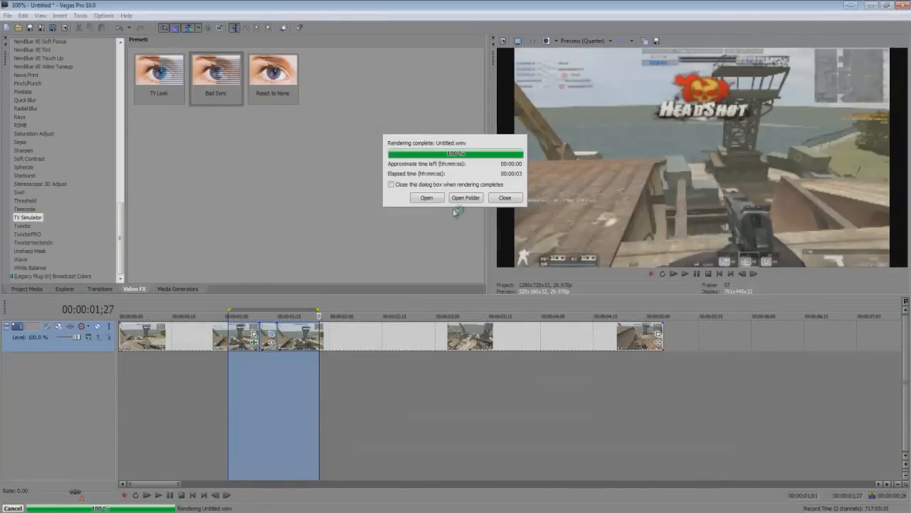
Close the Rendering complete dialog and deselect the loop region on the timeline.
click(505, 197)
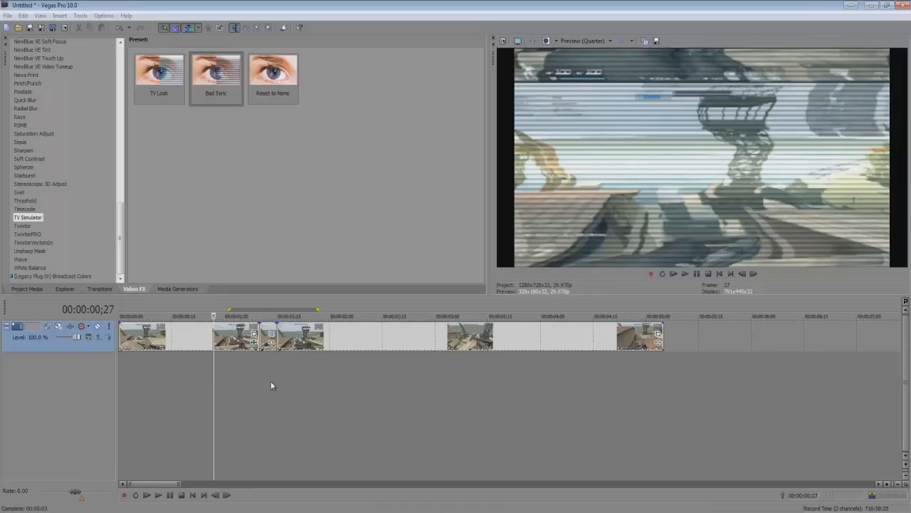
click(265, 317)
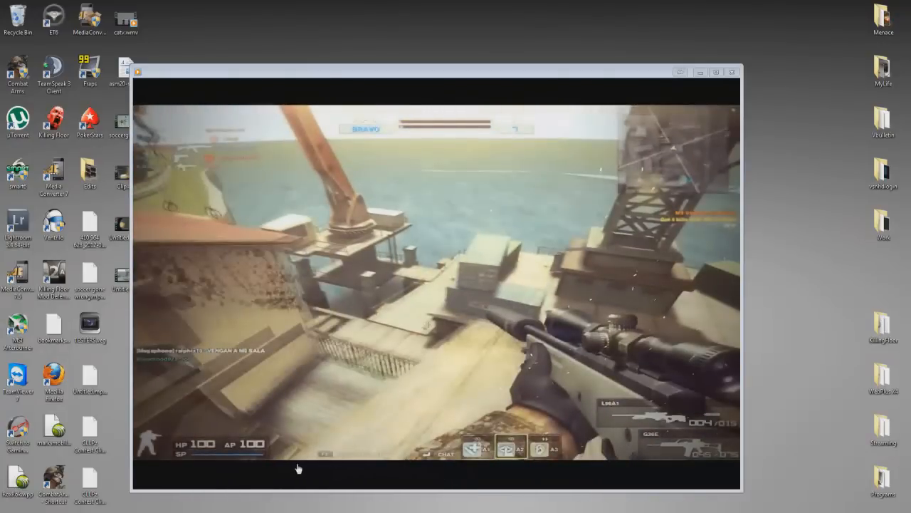
mouse_move(425, 480)
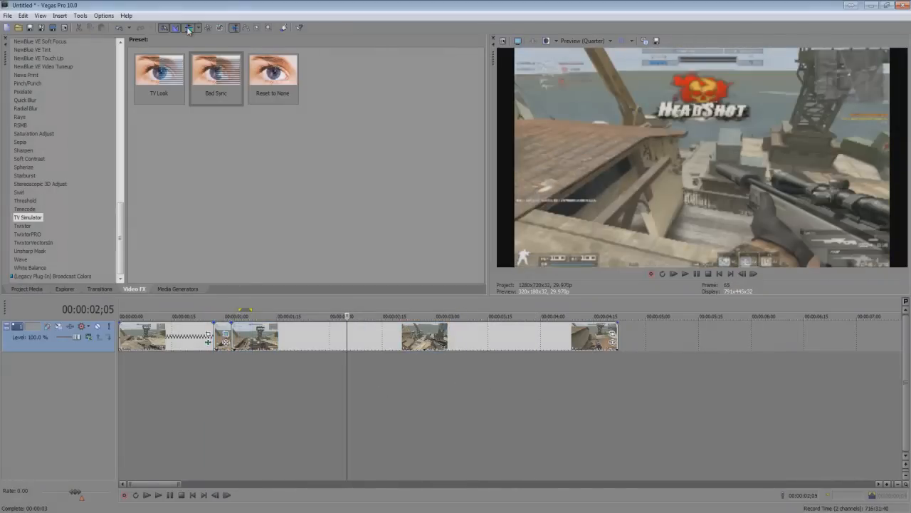
Preview the slowed, stretched gameplay footage from about 3:24 on the timeline.
click(217, 316)
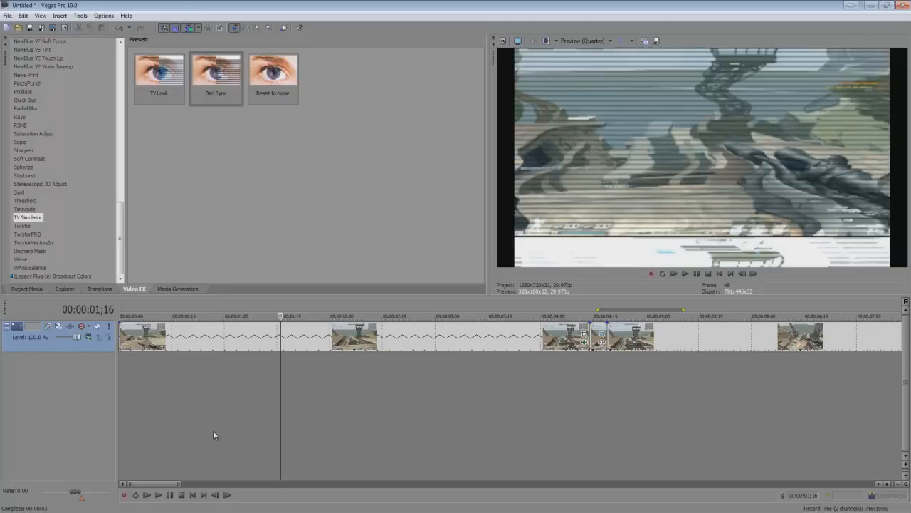
click(520, 316)
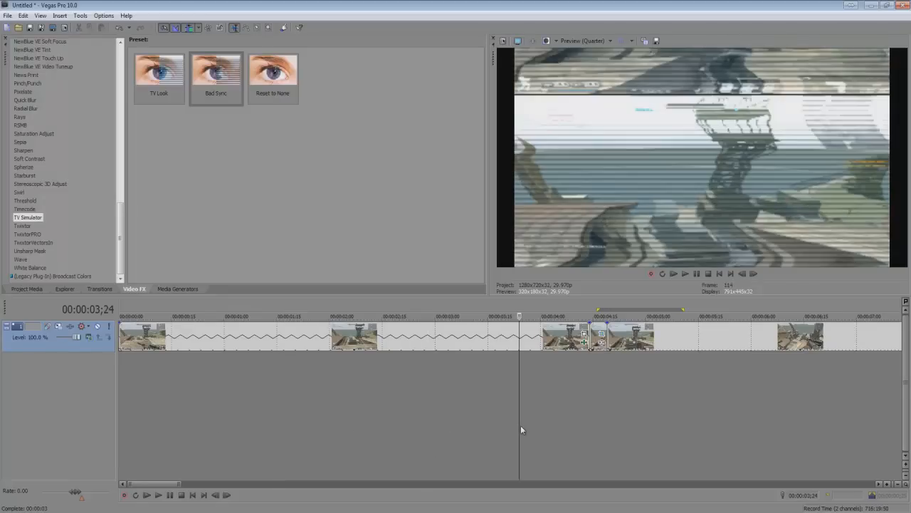